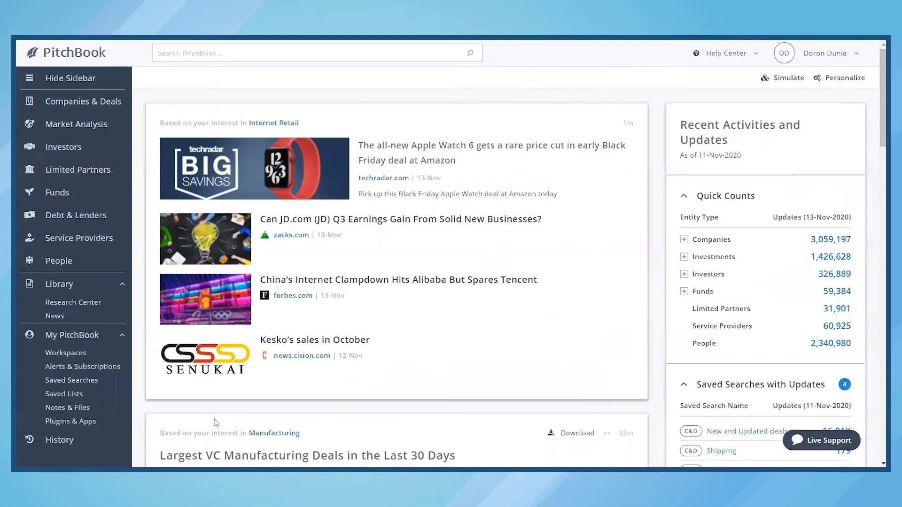
mouse_move(94, 436)
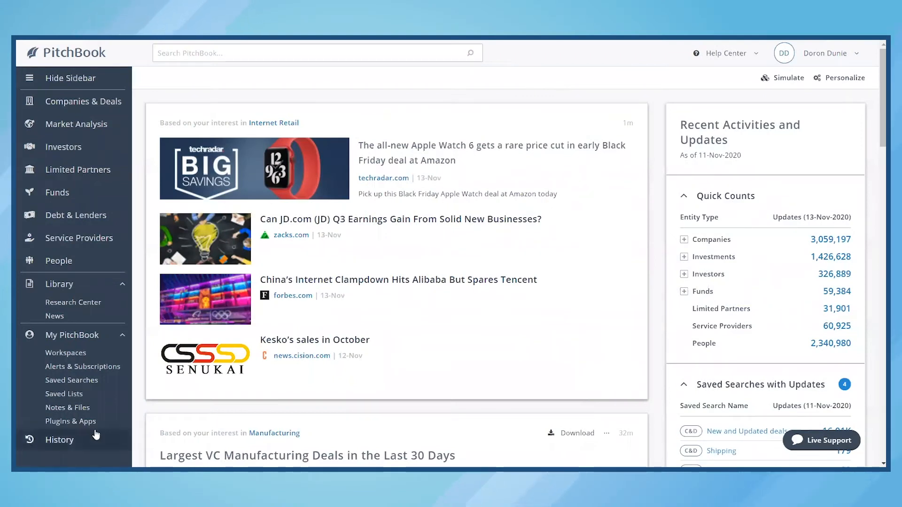
Download the Excel plugin installer from PitchBook's Plugins & Apps page
click(70, 420)
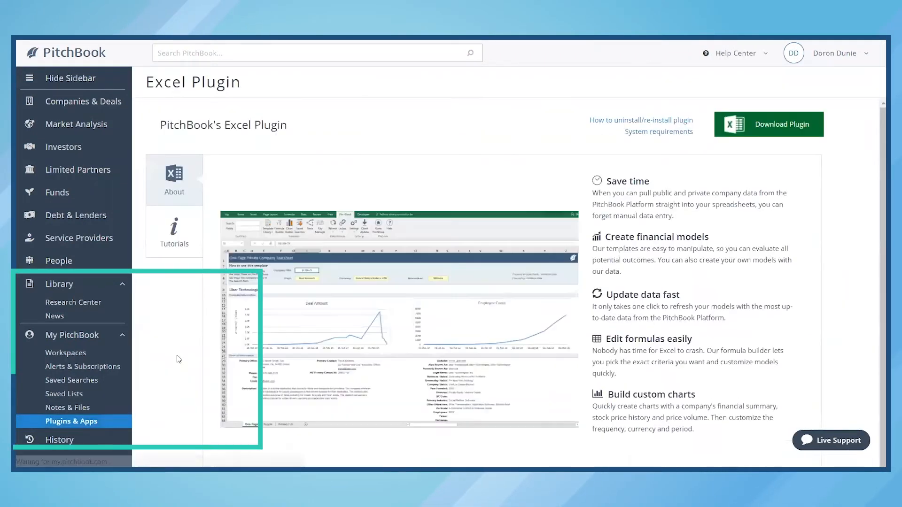
click(784, 124)
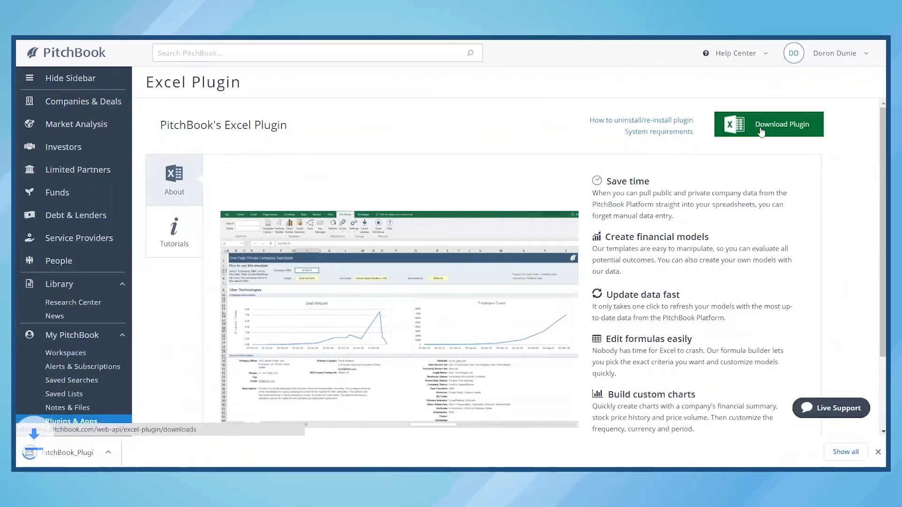
click(784, 124)
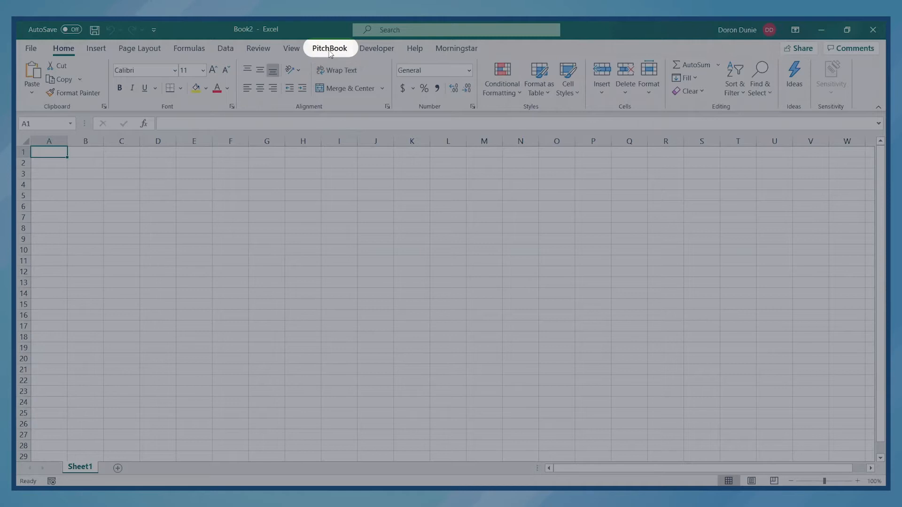
Show the PitchBook add-in's ribbon commands in the blank workbook
click(330, 48)
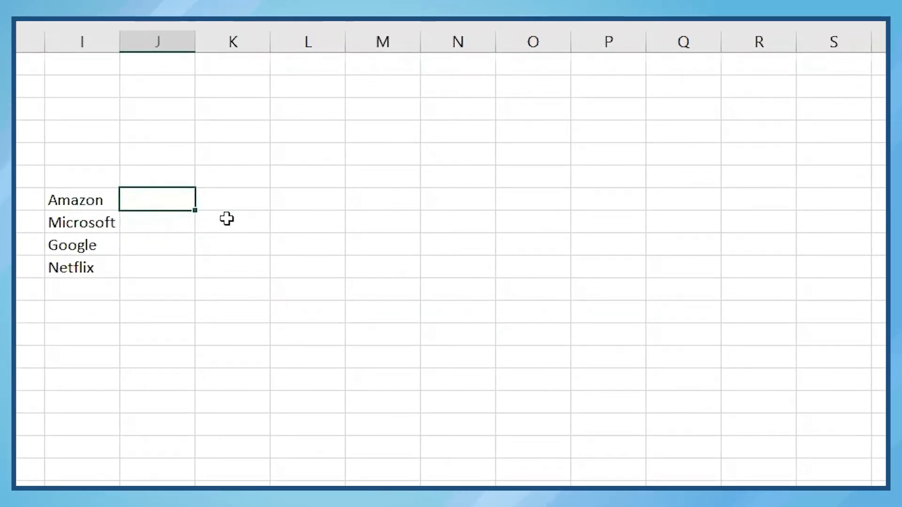
Enter a =PBMA PitchBook ID formula for the companies and start a 'Total' header
text(=)
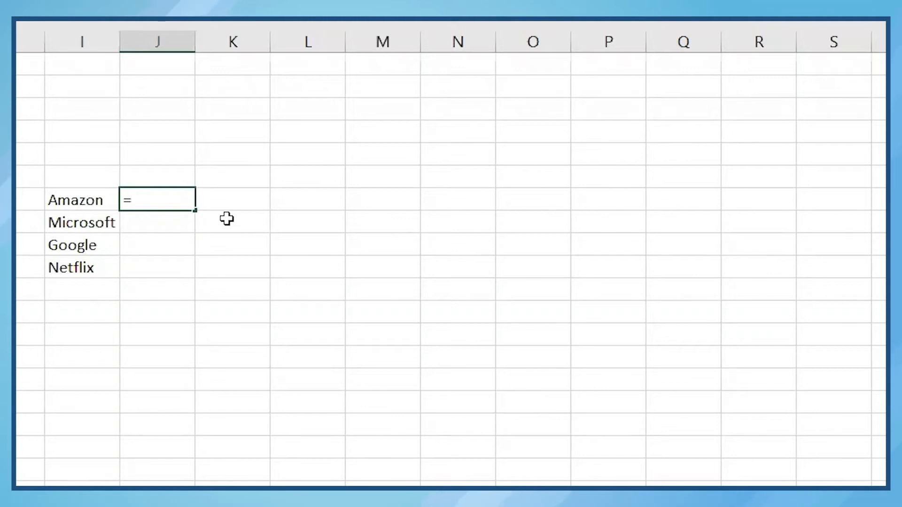
text(pbma)
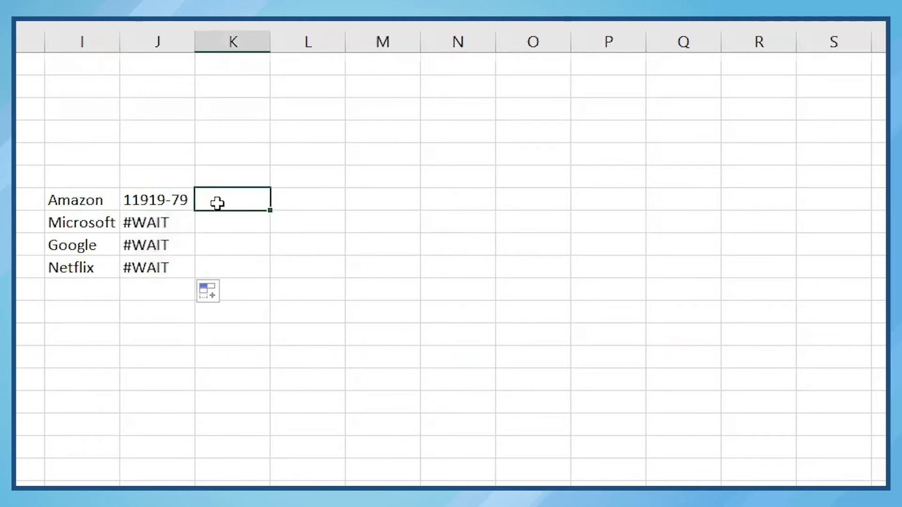
text(Total Revenue)
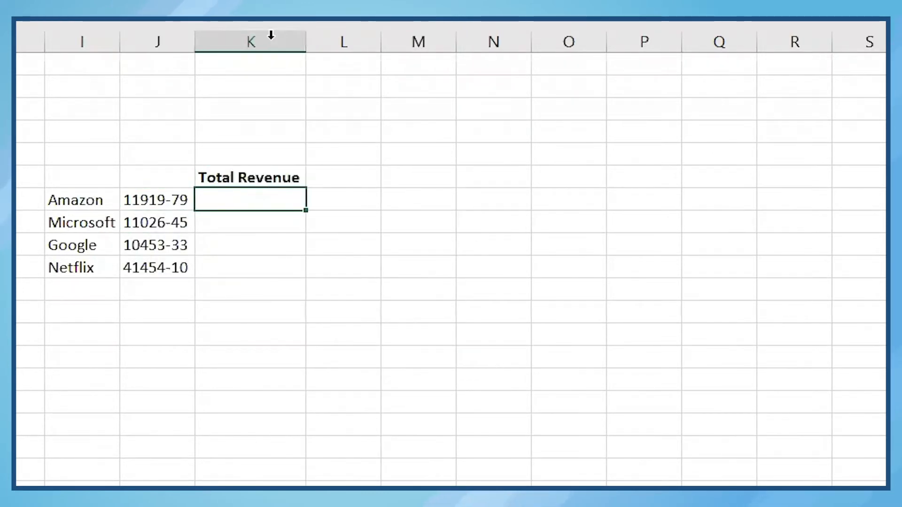
Enter =pbf(J7,"Total Revenue","TTM","11/12/2020","","usd")/100000 in K7 for Amazon's revenue
text(=pbf(J7)
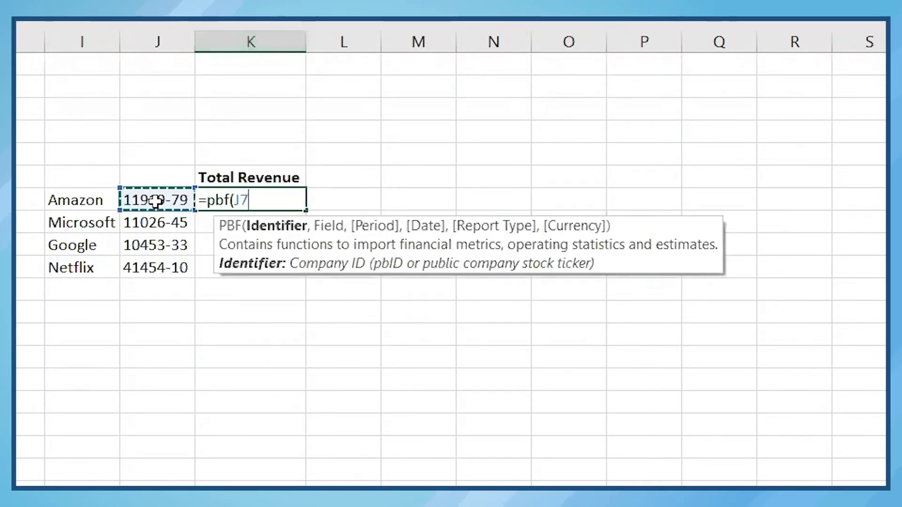
text(,"Total Revenu)
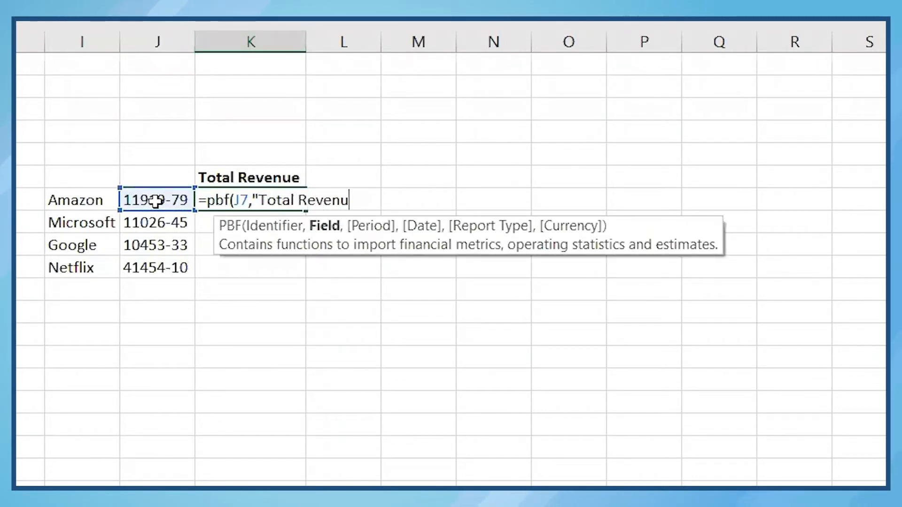
text(,"TTM",)
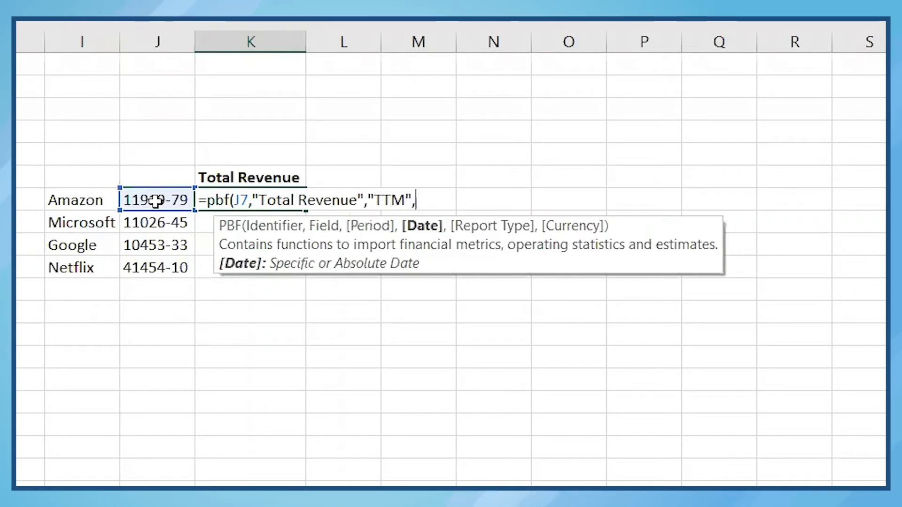
text("11/12)
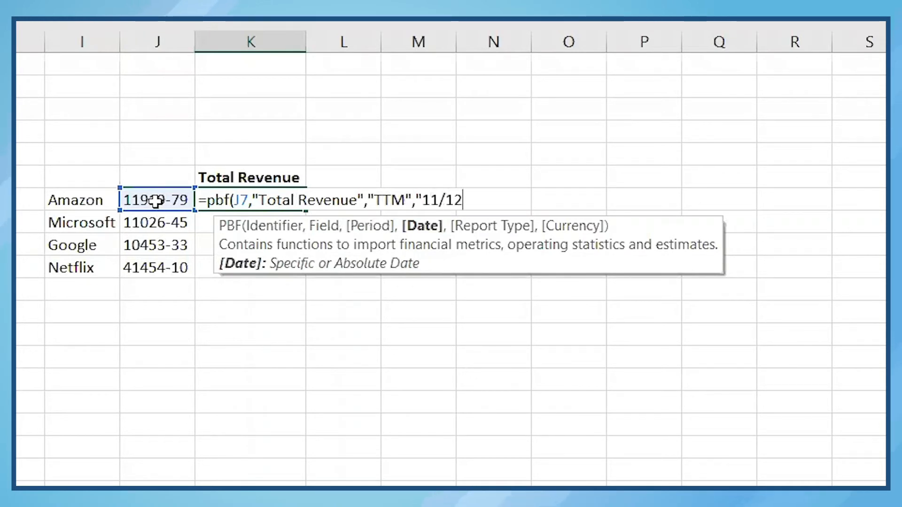
text(/2020")
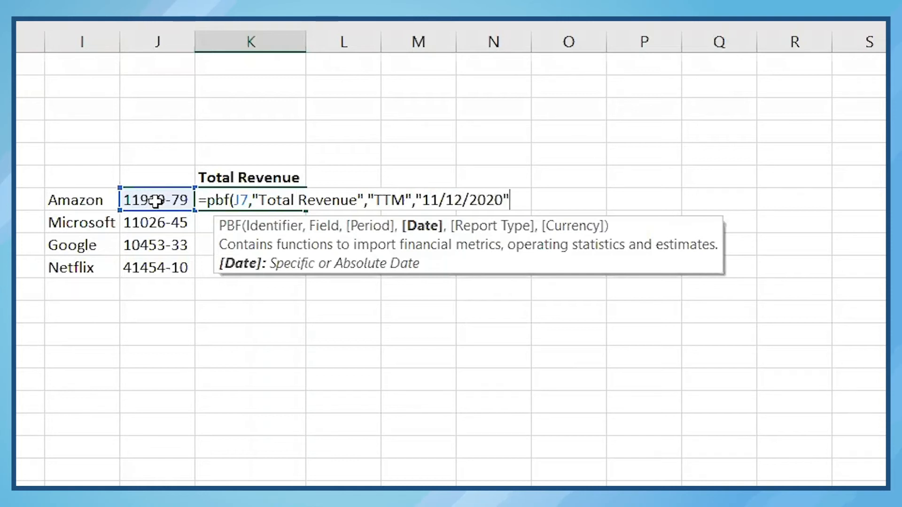
text(,)
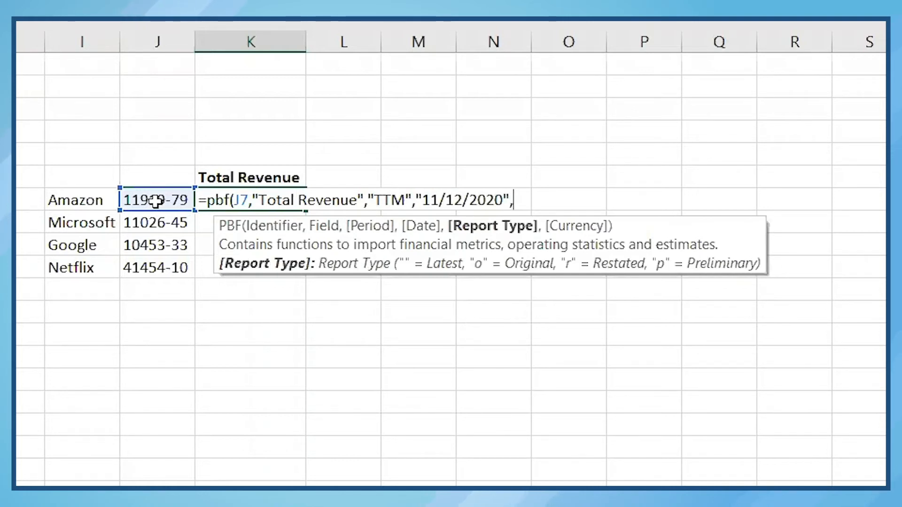
text(")
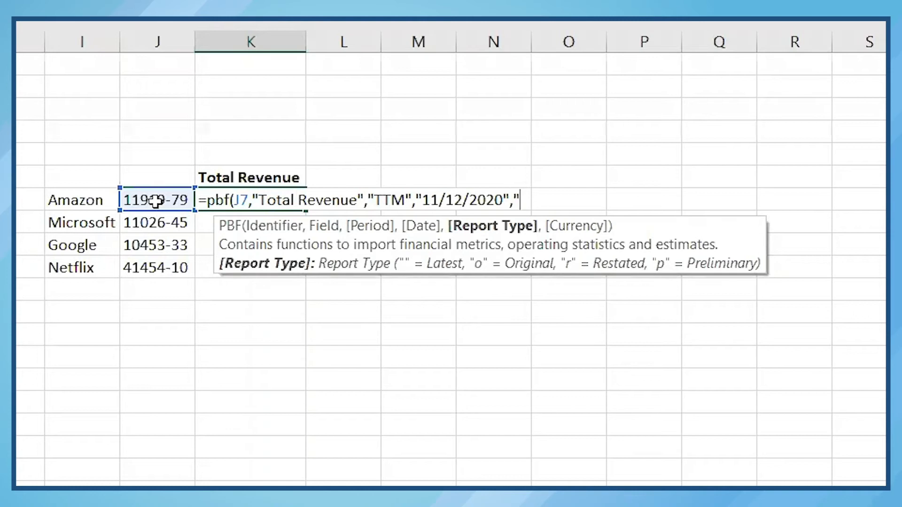
text("",)
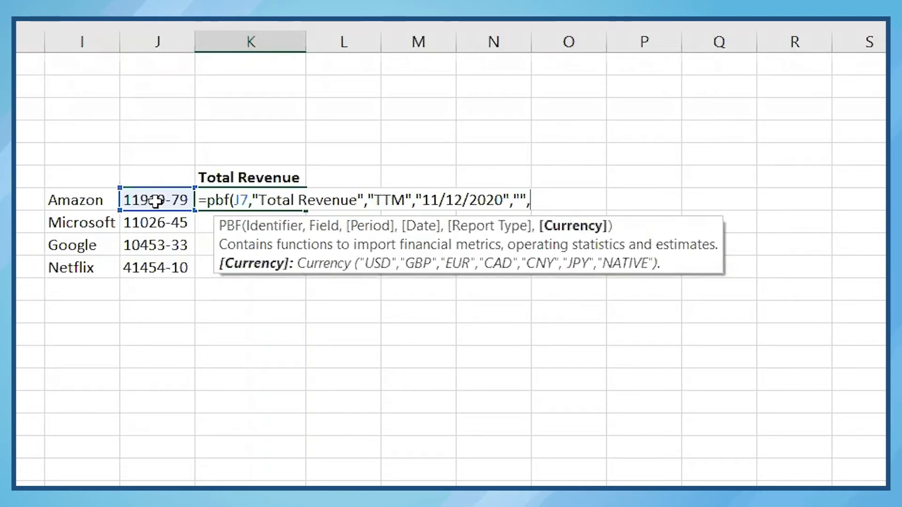
text("usd")
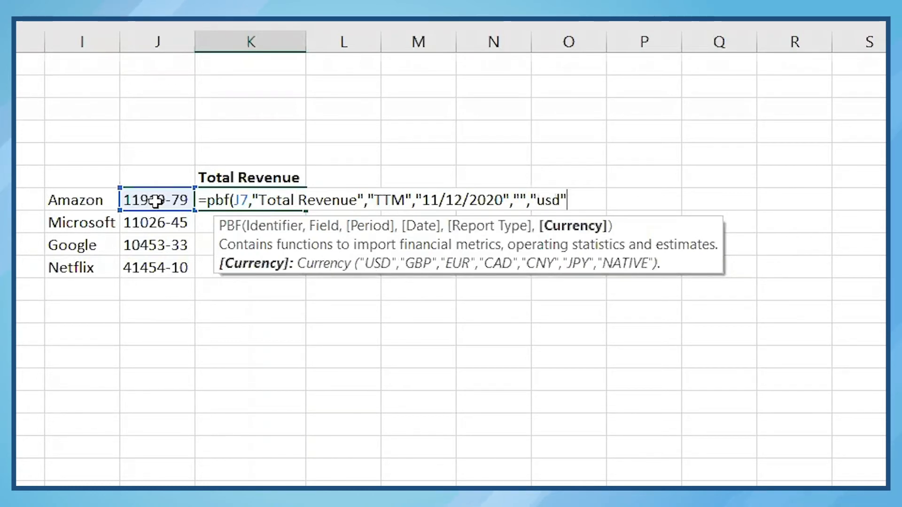
text()/)
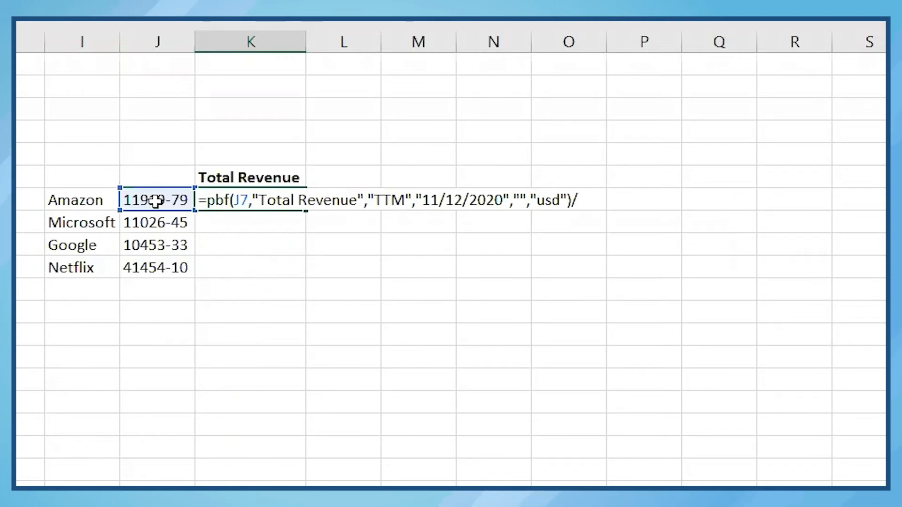
text(100000)
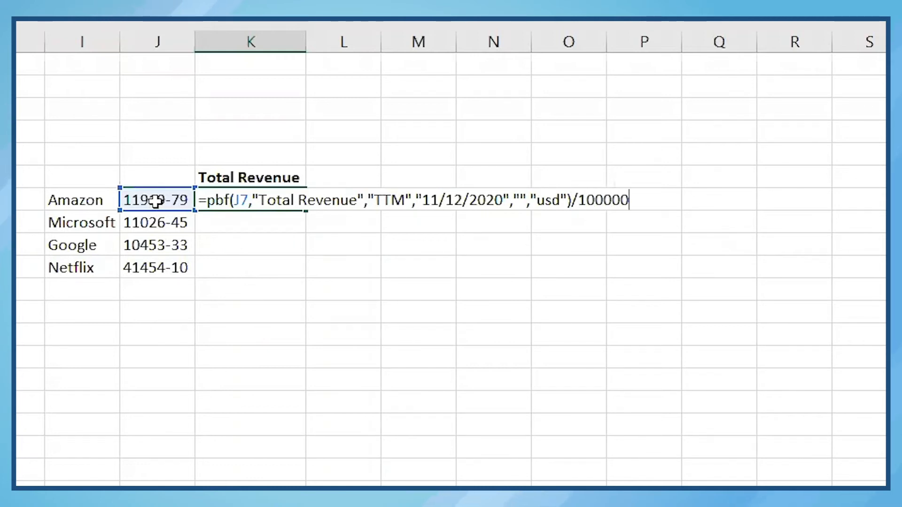
key(Return)
text(=pbf(J7,"G)
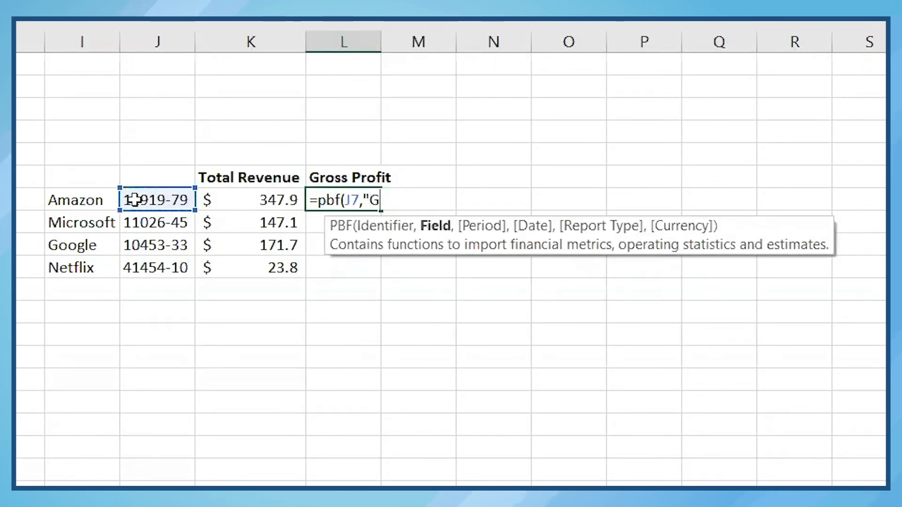
Write the Gross Profit PBF formula with "TTM", "11/12/2020" and "USD" arguments for Amazon
text(ross Profit",")
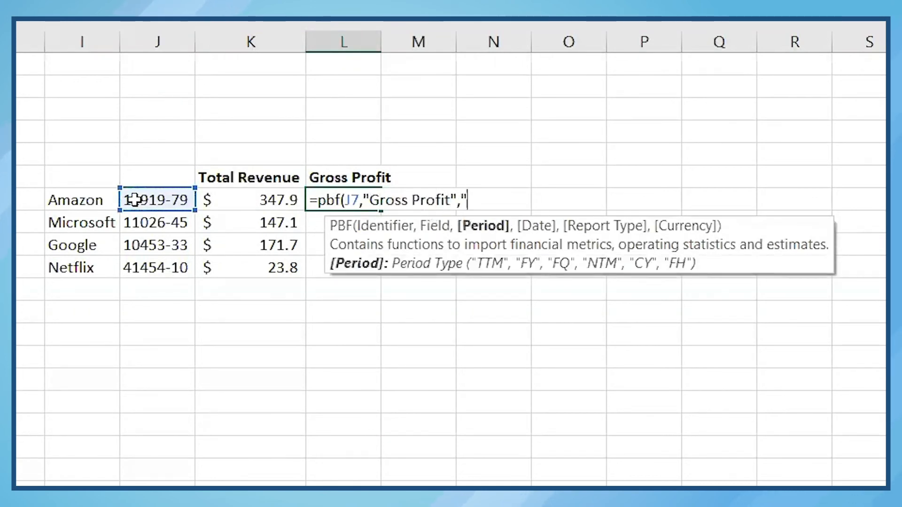
text(TTM","11/)
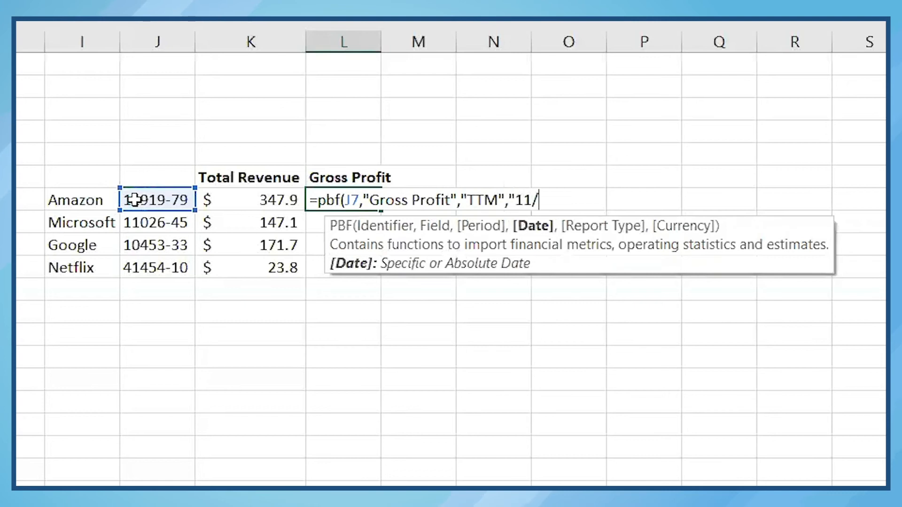
text(12/2020",)
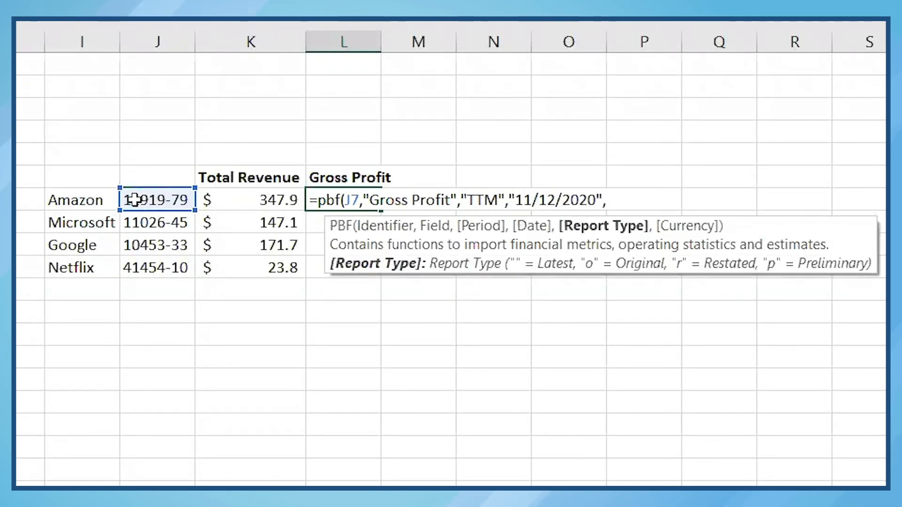
text("","USD")/)
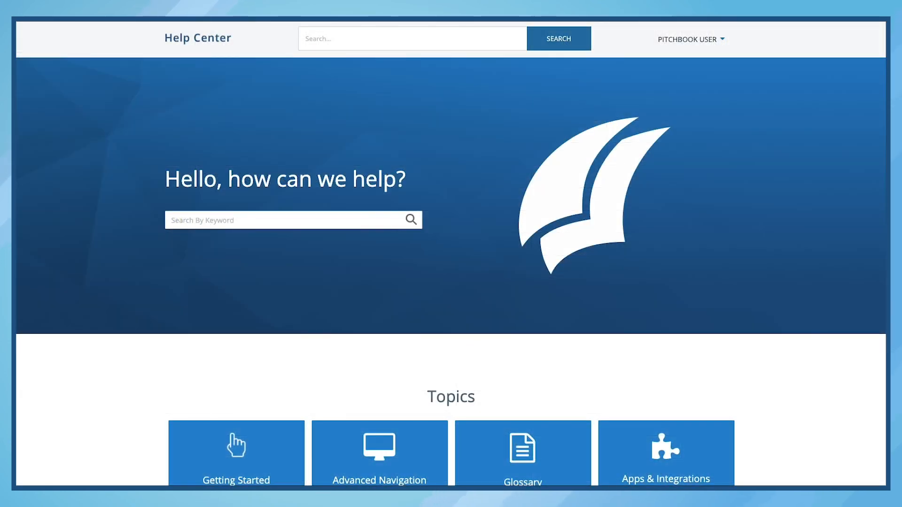
Scroll the Help Center home page down to the topic category tiles
scroll(down, 3)
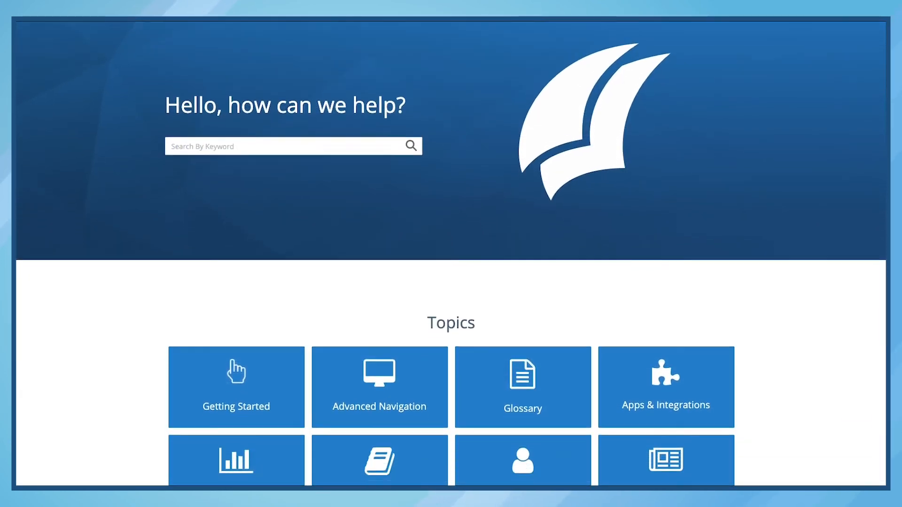